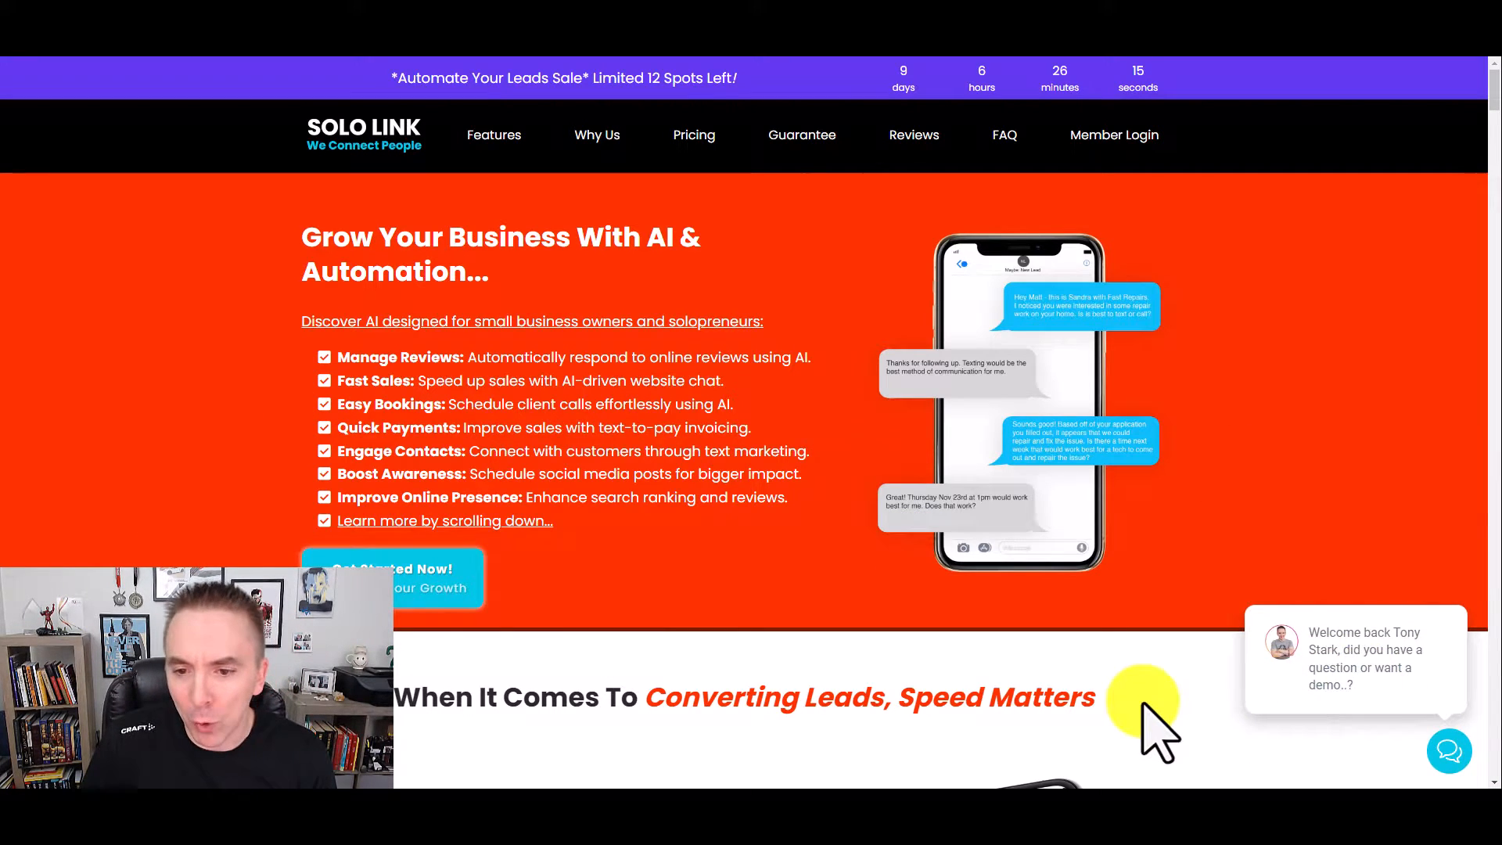
{"action": "mouse_move", "coordinate": [1192, 690]}
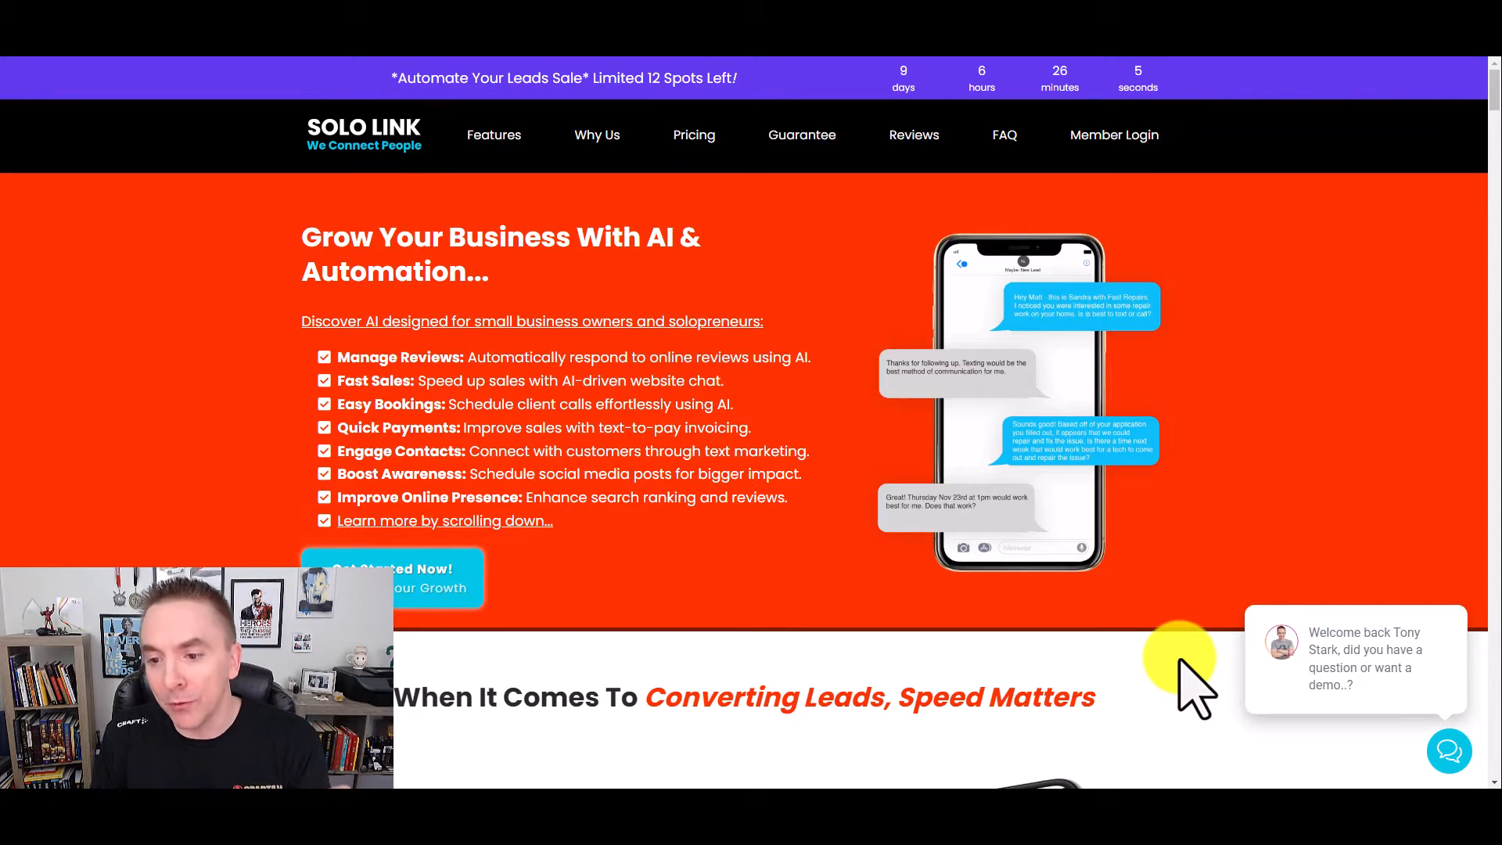
{"action": "mouse_move", "coordinate": [1183, 685]}
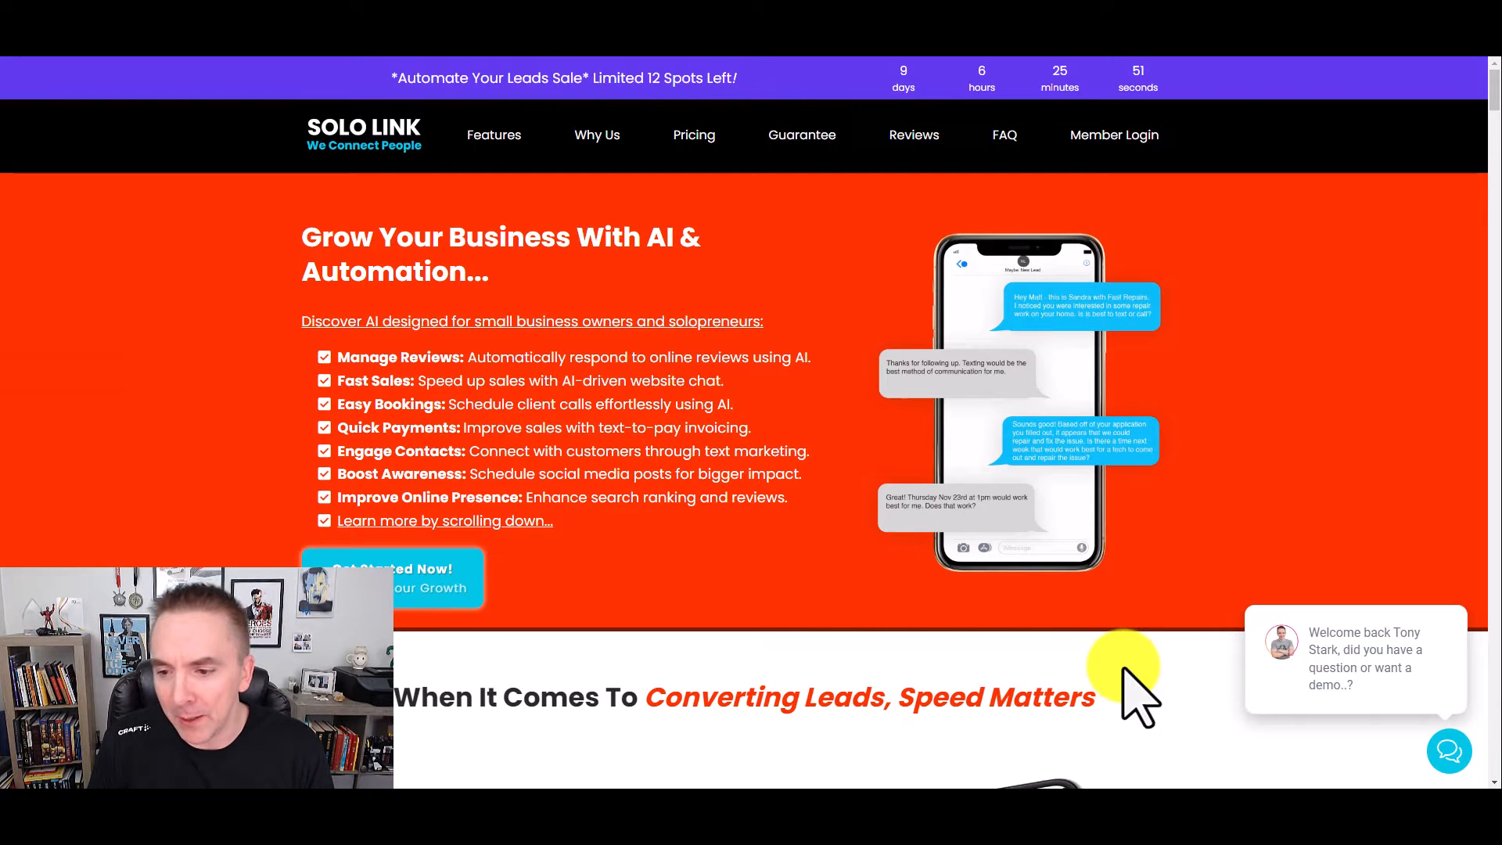
{"action": "mouse_move", "coordinate": [1355, 666]}
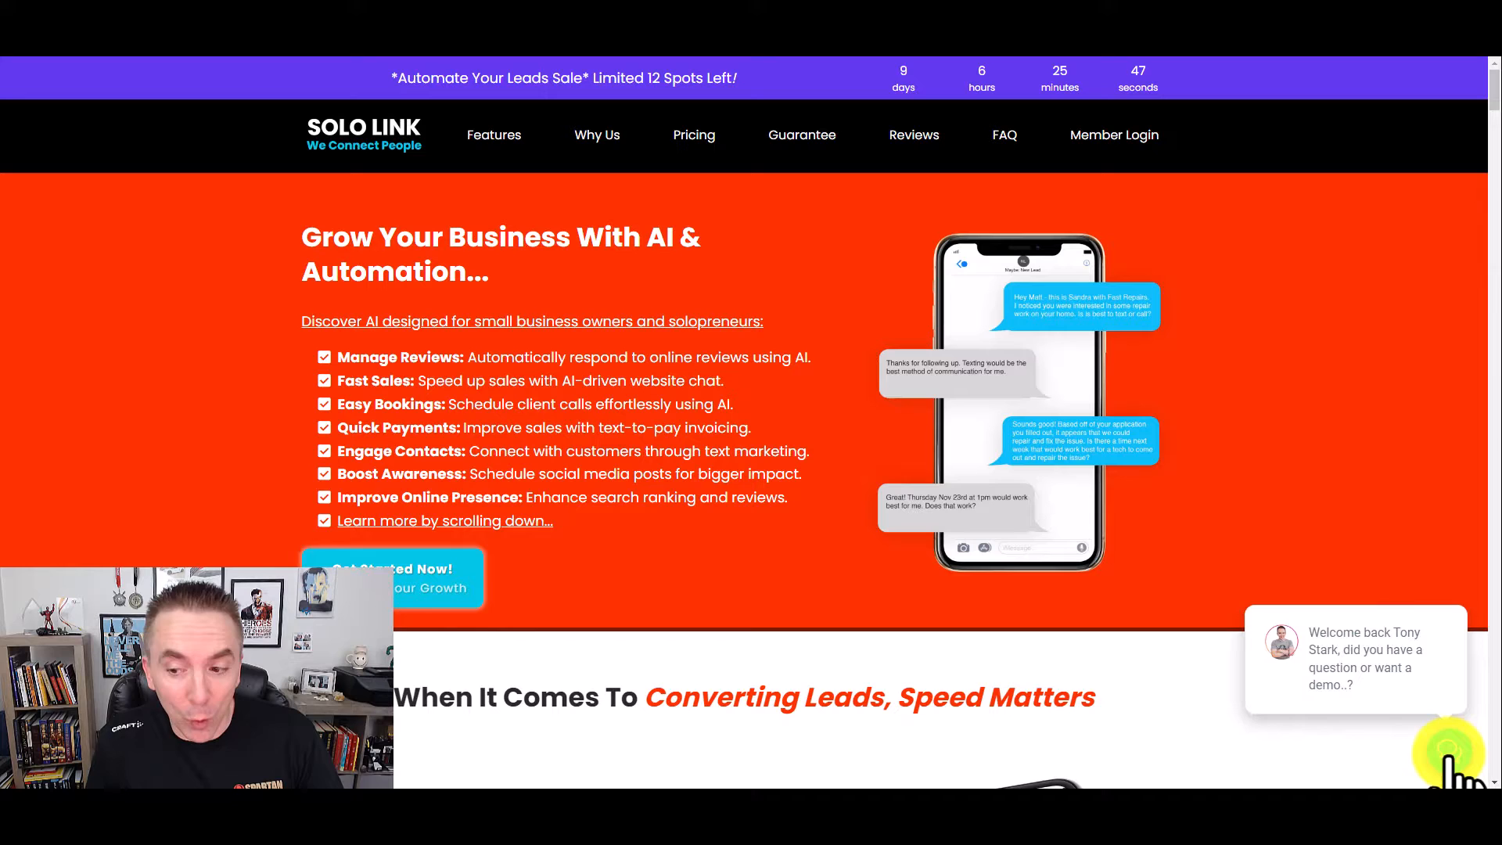
Step: Send the chat message "I want to see a demo if possible?" with the test lead's contact details
{"action": "left_click", "coordinate": [1452, 749]}
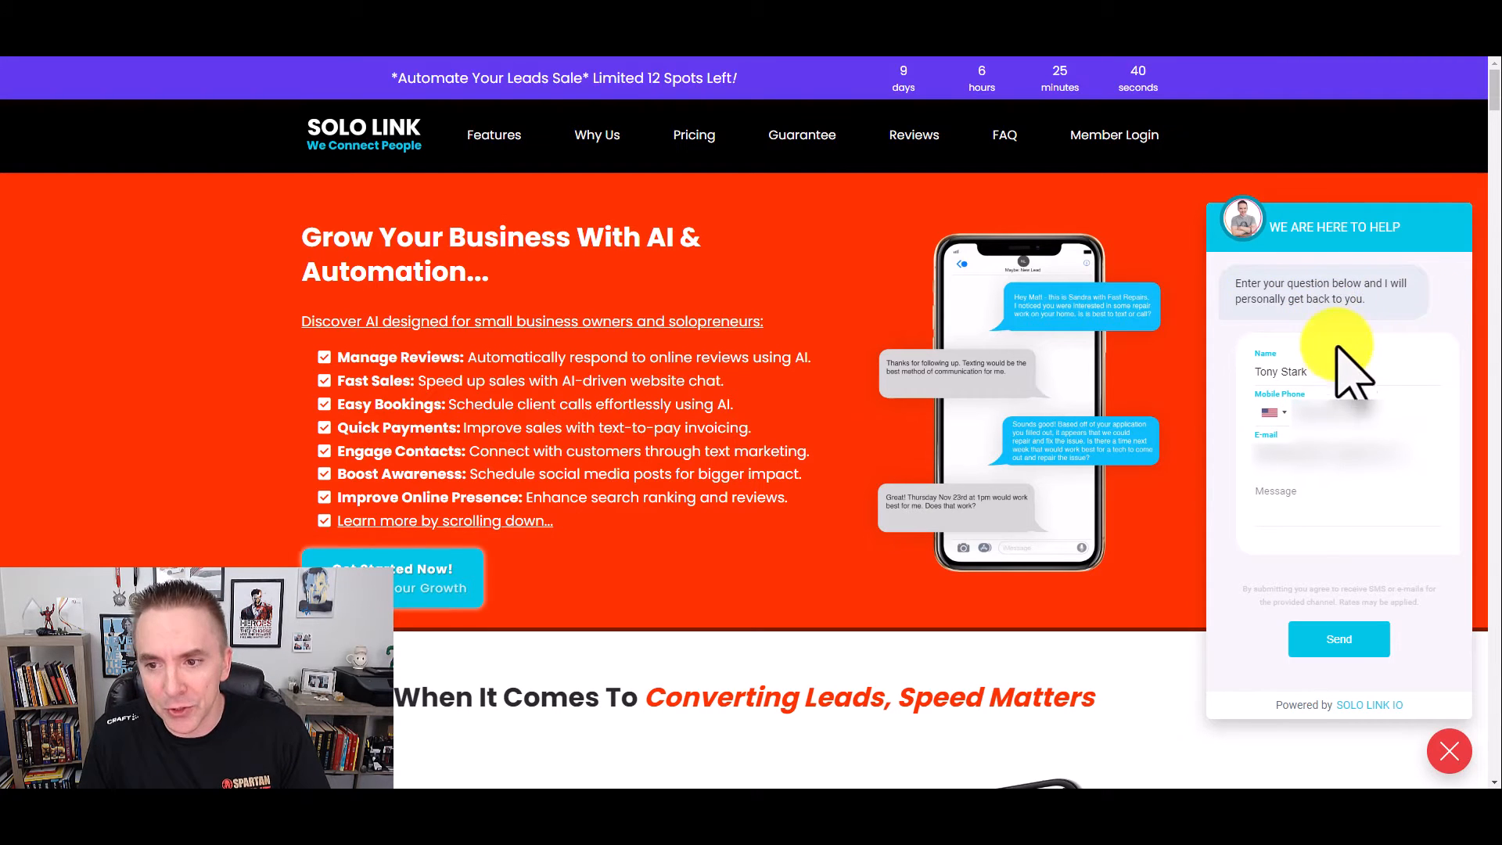
{"action": "left_click", "coordinate": [1341, 493]}
{"action": "type", "text": "I want to see a demo if possible?"}
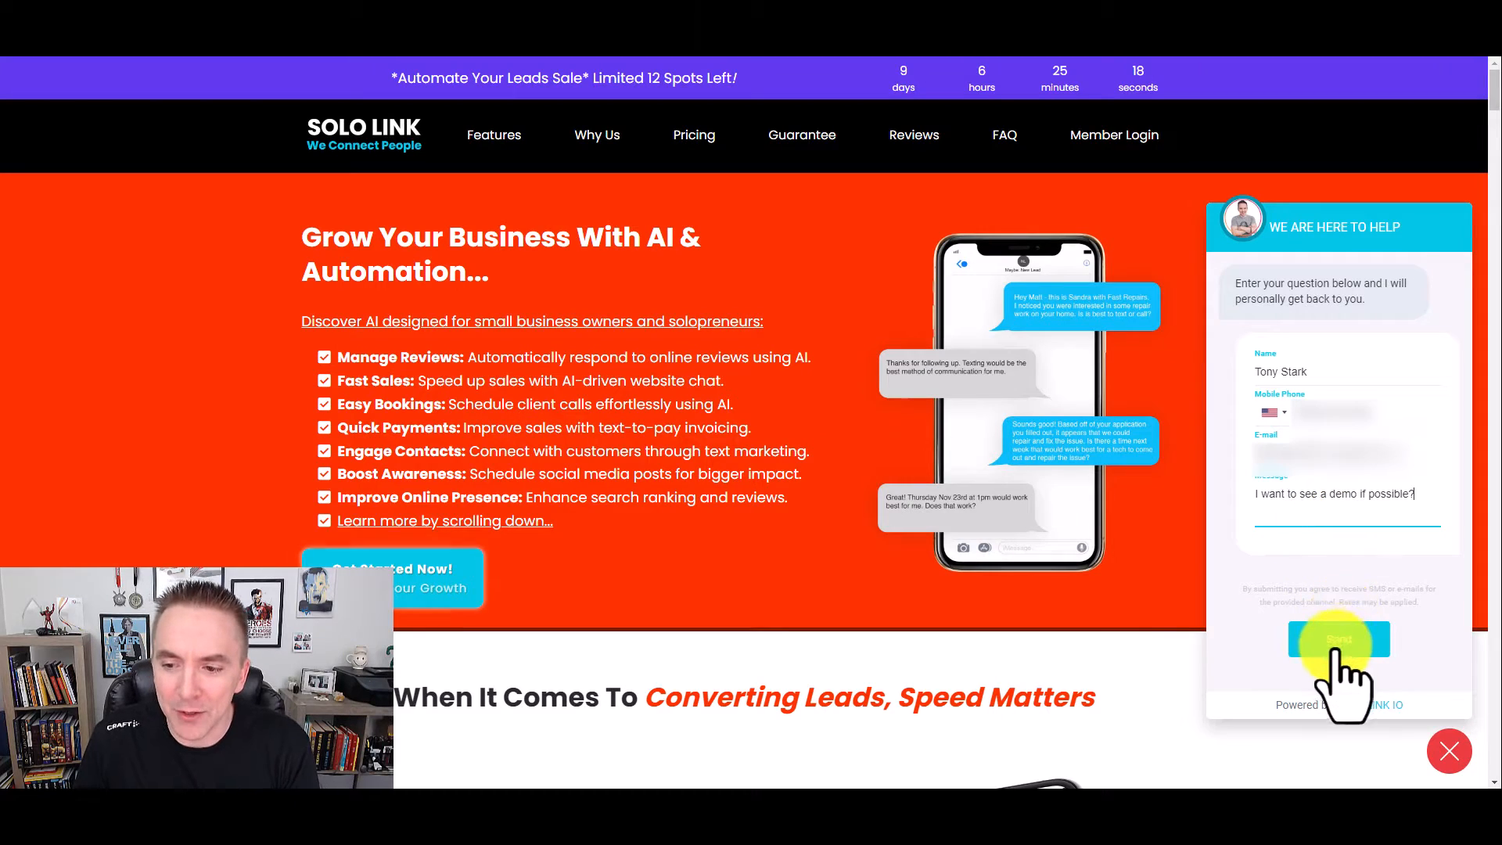
{"action": "left_click", "coordinate": [1338, 640]}
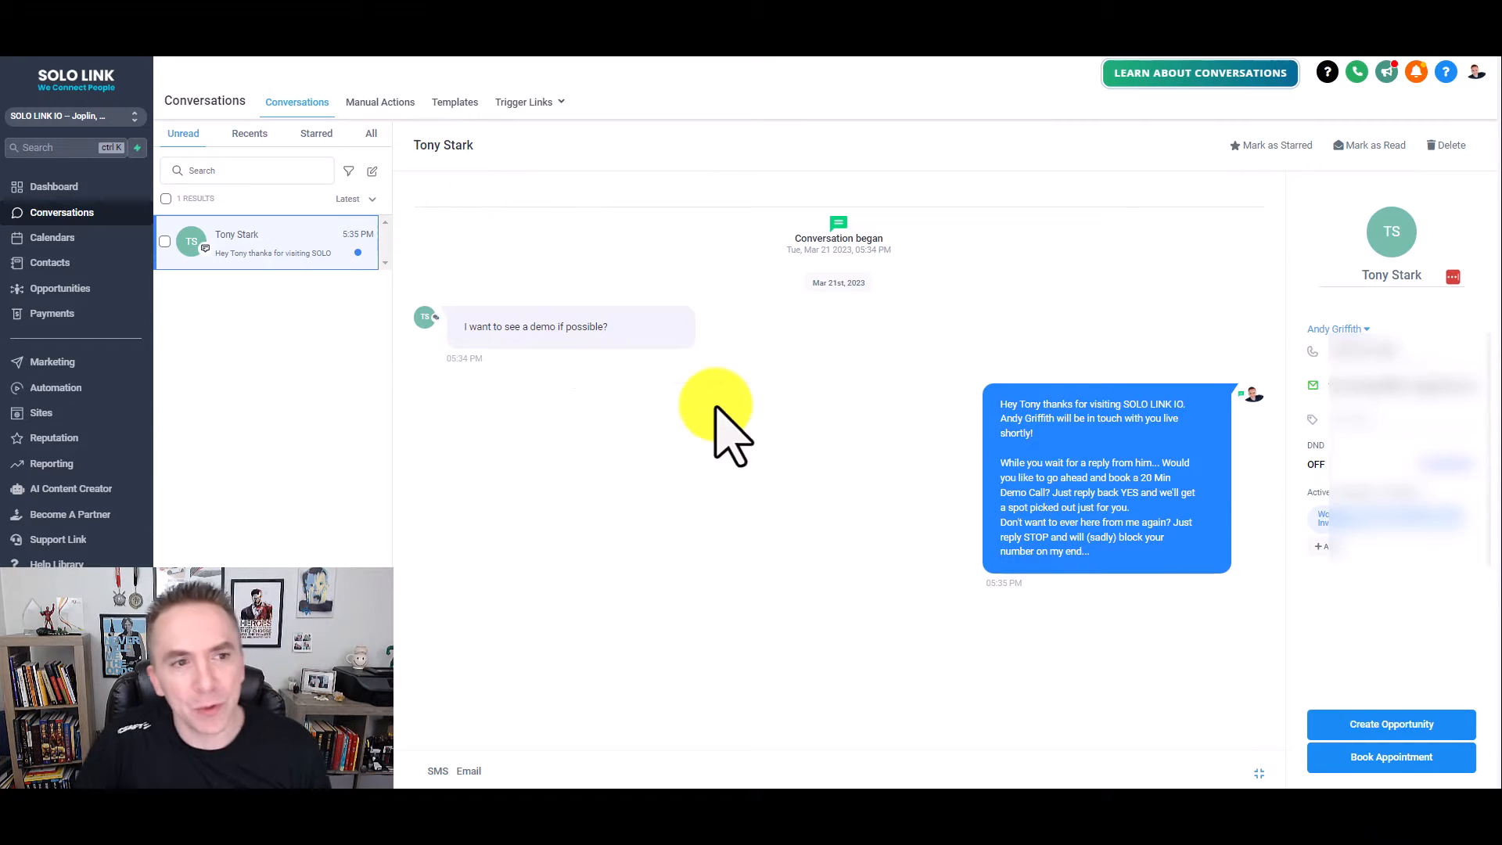
{"action": "mouse_move", "coordinate": [488, 258]}
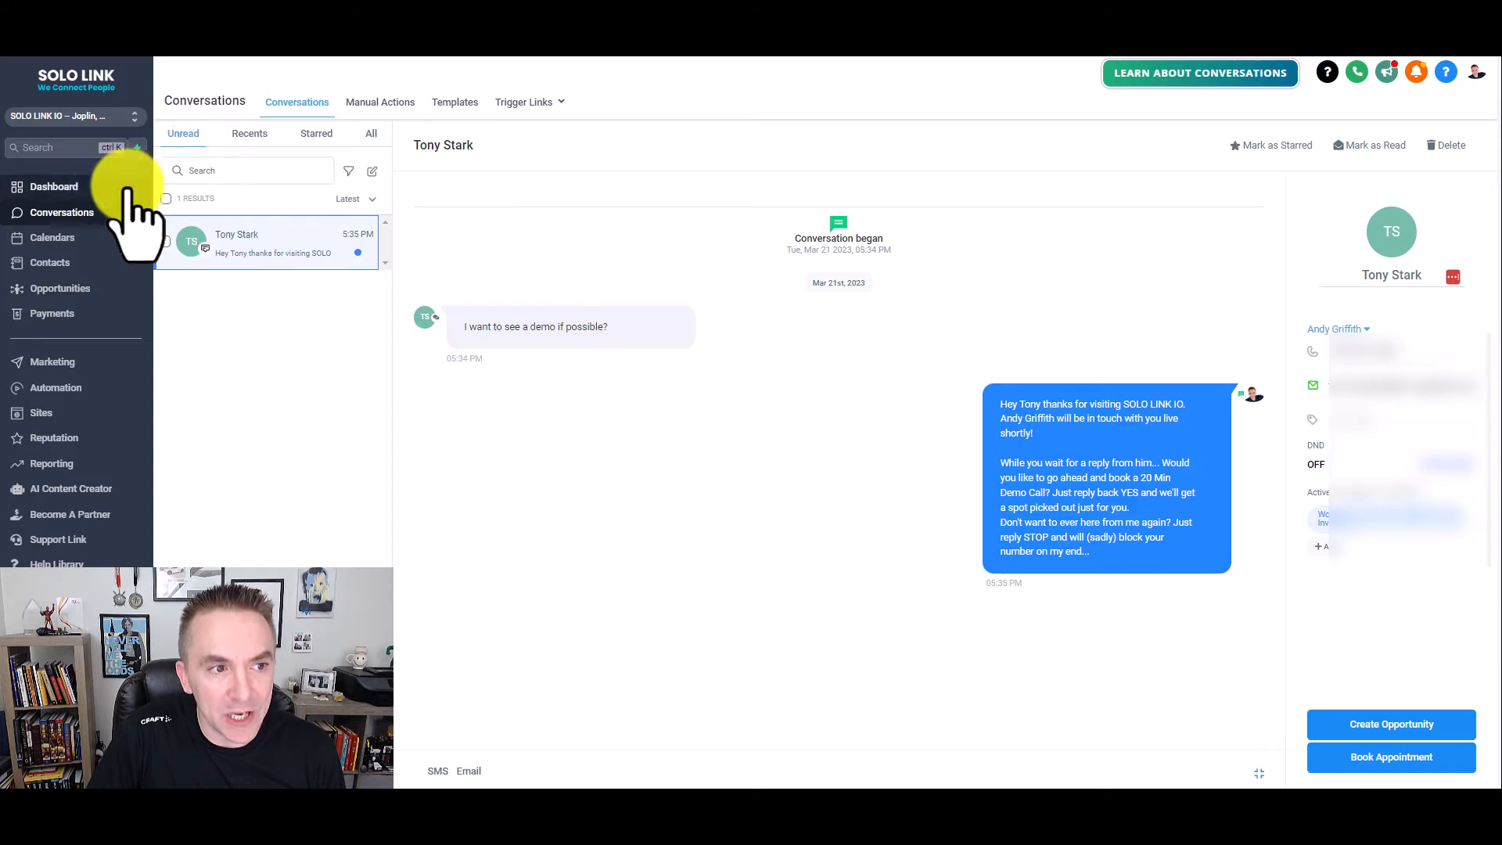
{"action": "mouse_move", "coordinate": [61, 212]}
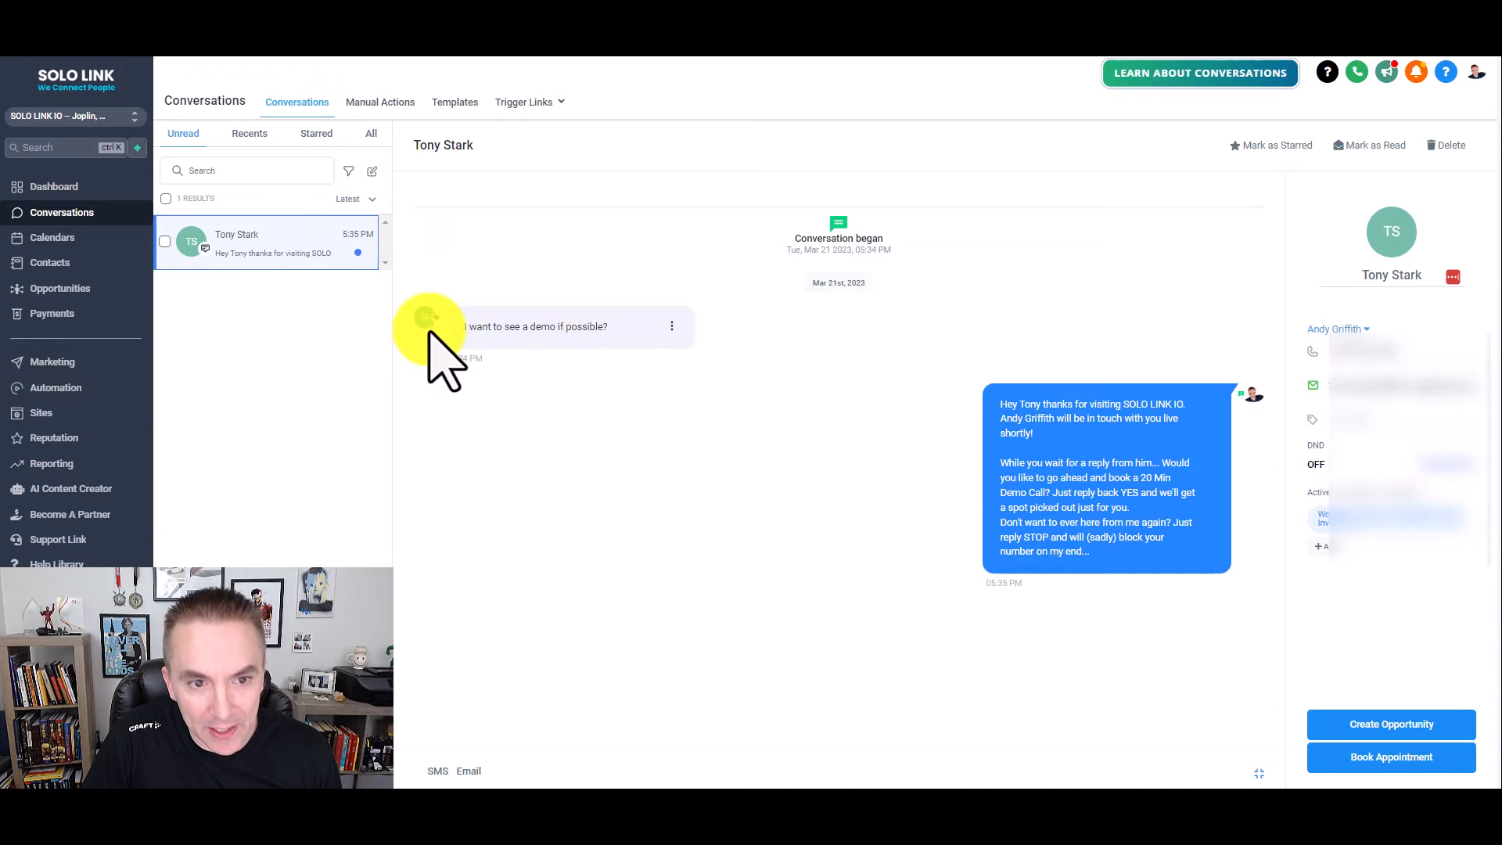
{"action": "mouse_move", "coordinate": [997, 469]}
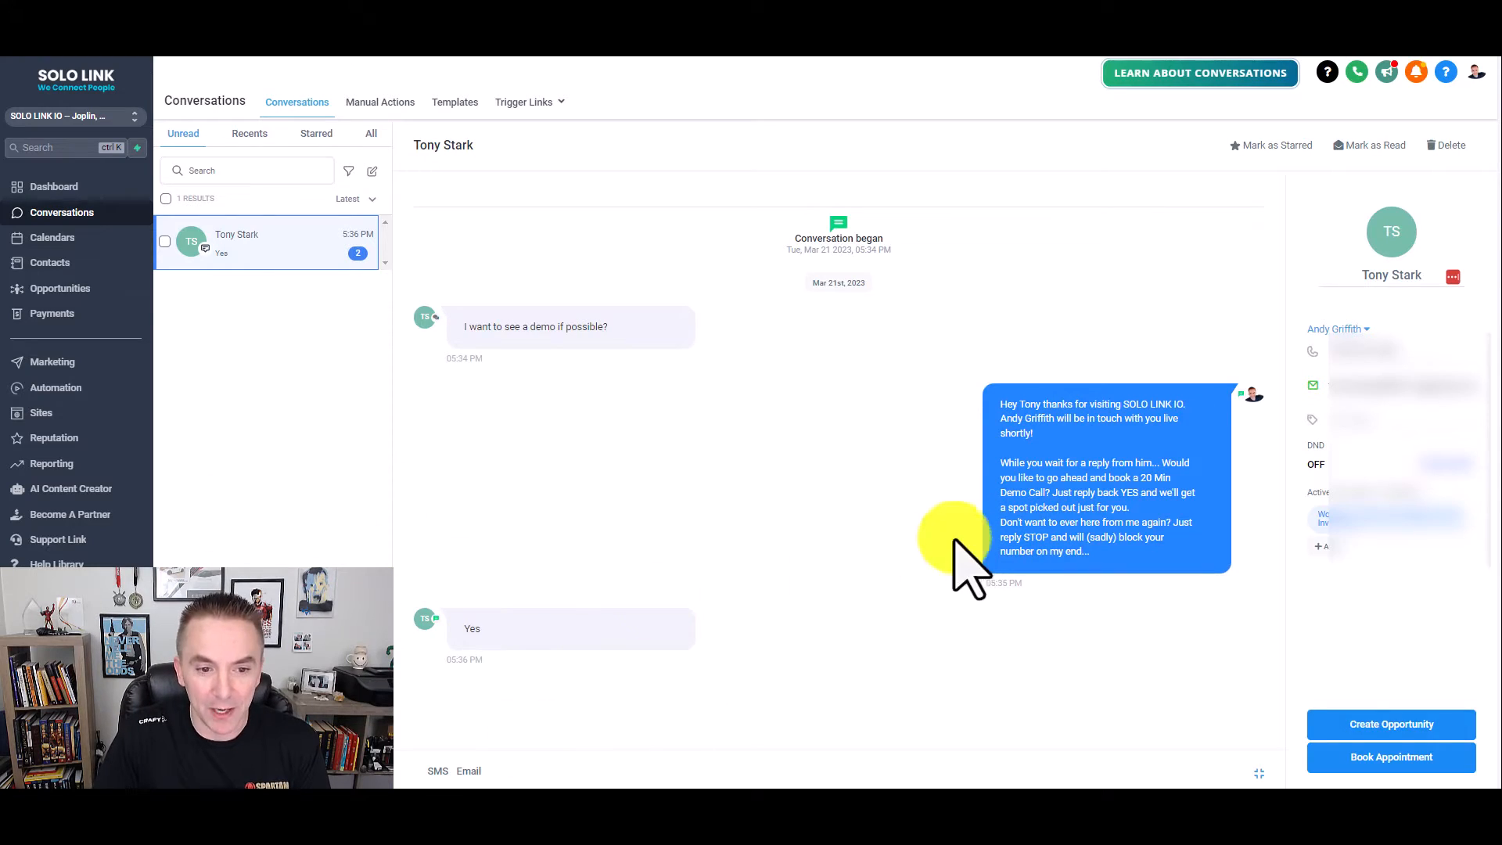
{"action": "mouse_move", "coordinate": [542, 637]}
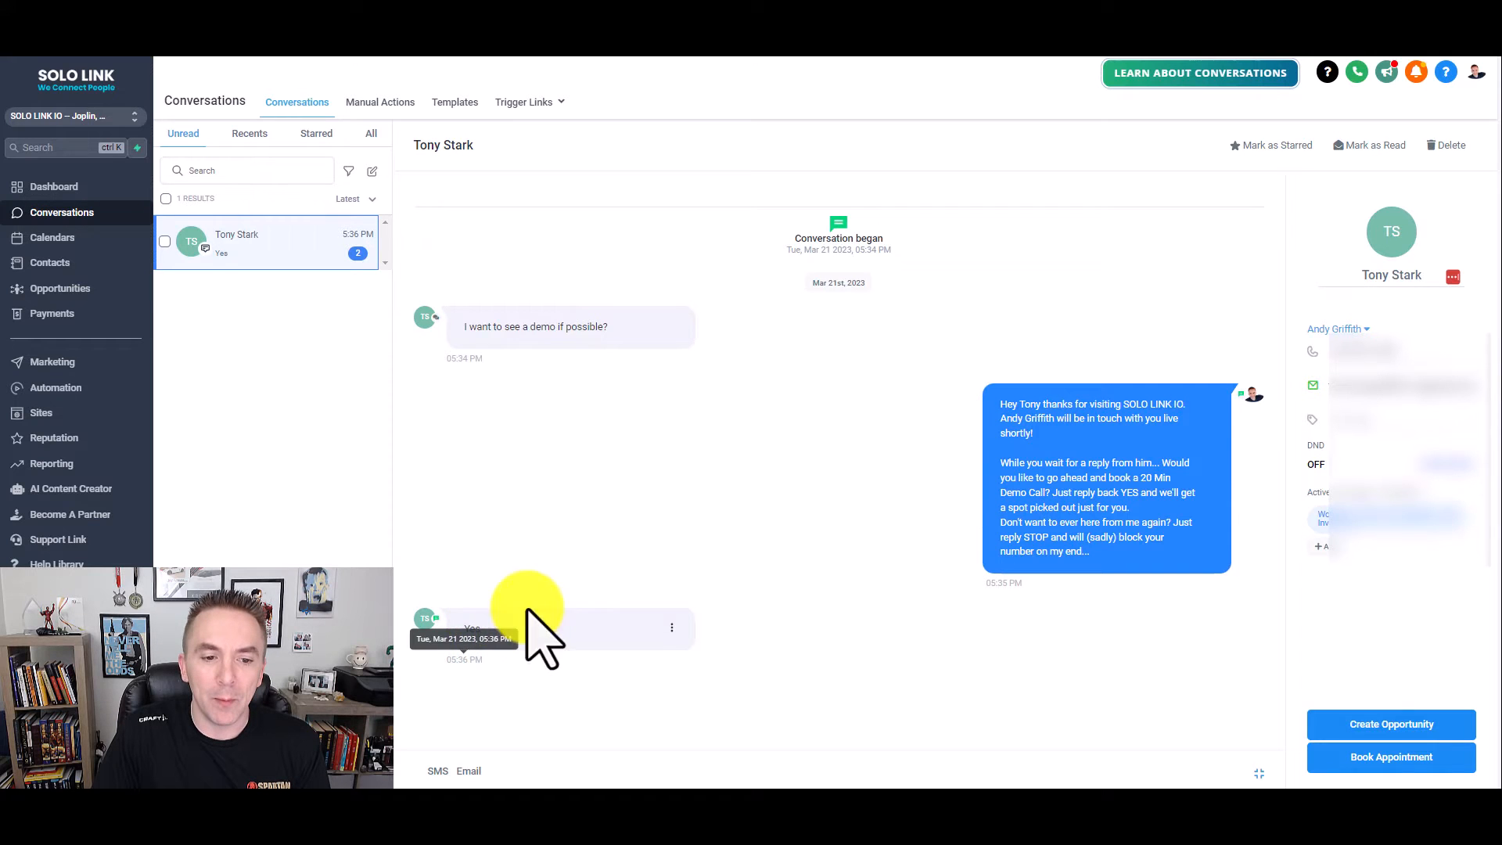
{"action": "mouse_move", "coordinate": [826, 531]}
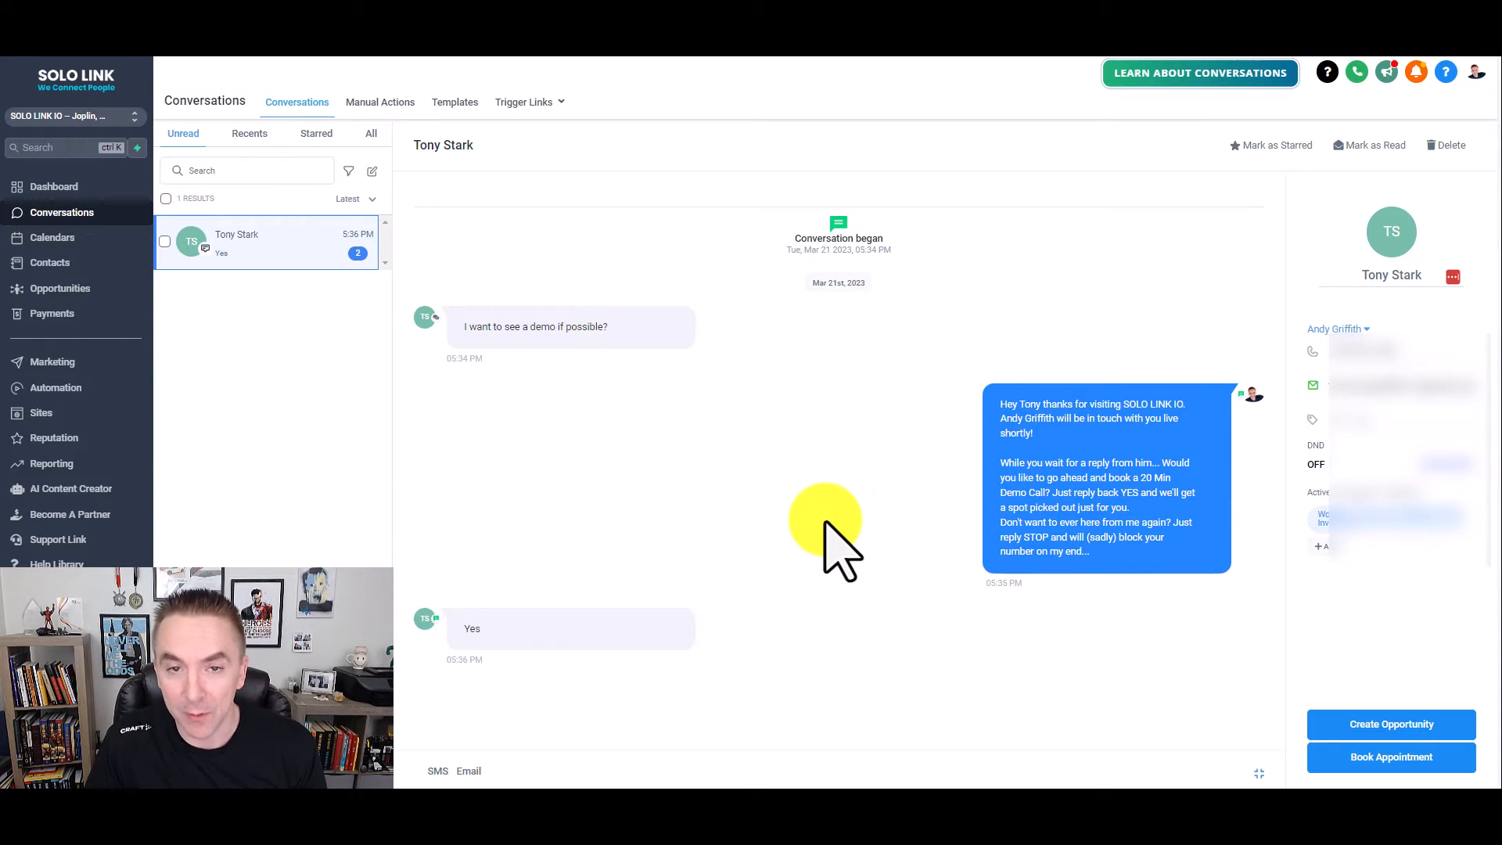
Step: Scroll the thread to follow the AI's time-slot offer and the lead's 4:30 reply
{"action": "scroll", "scroll_direction": "down", "scroll_amount": 3}
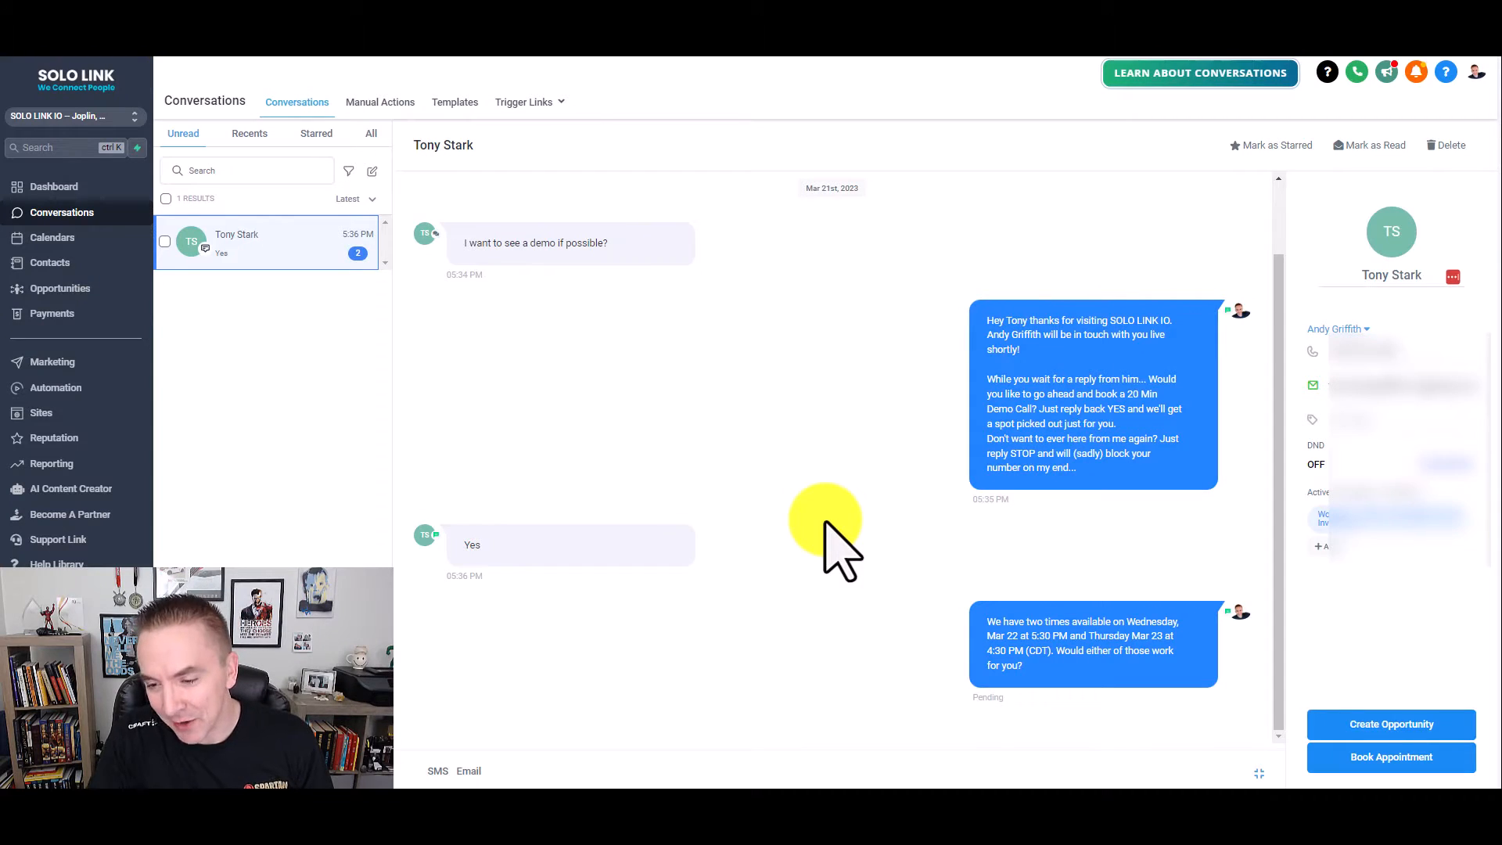
{"action": "mouse_move", "coordinate": [1129, 637]}
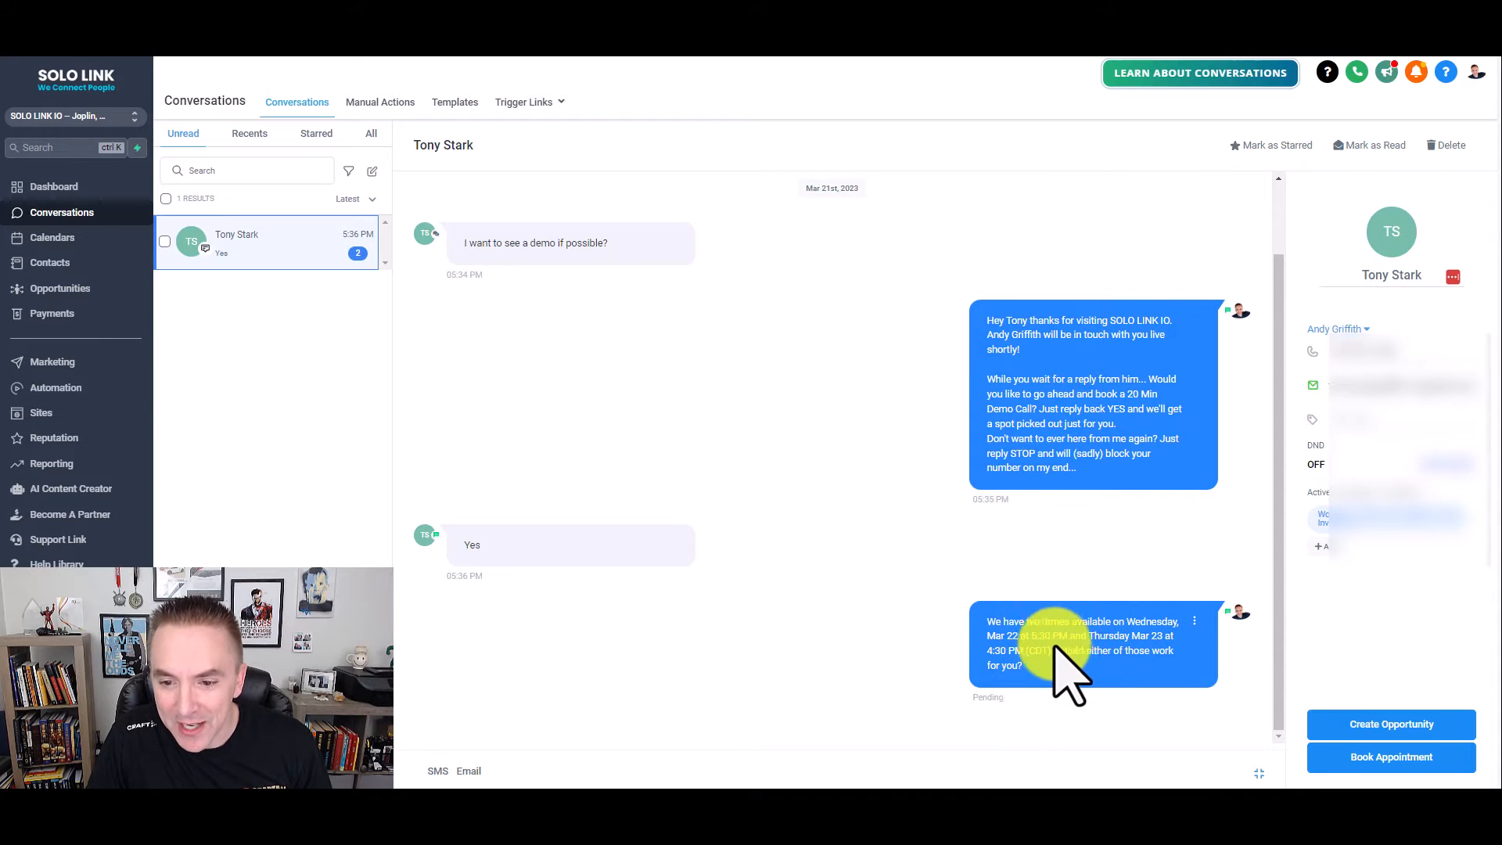
{"action": "mouse_move", "coordinate": [1043, 655]}
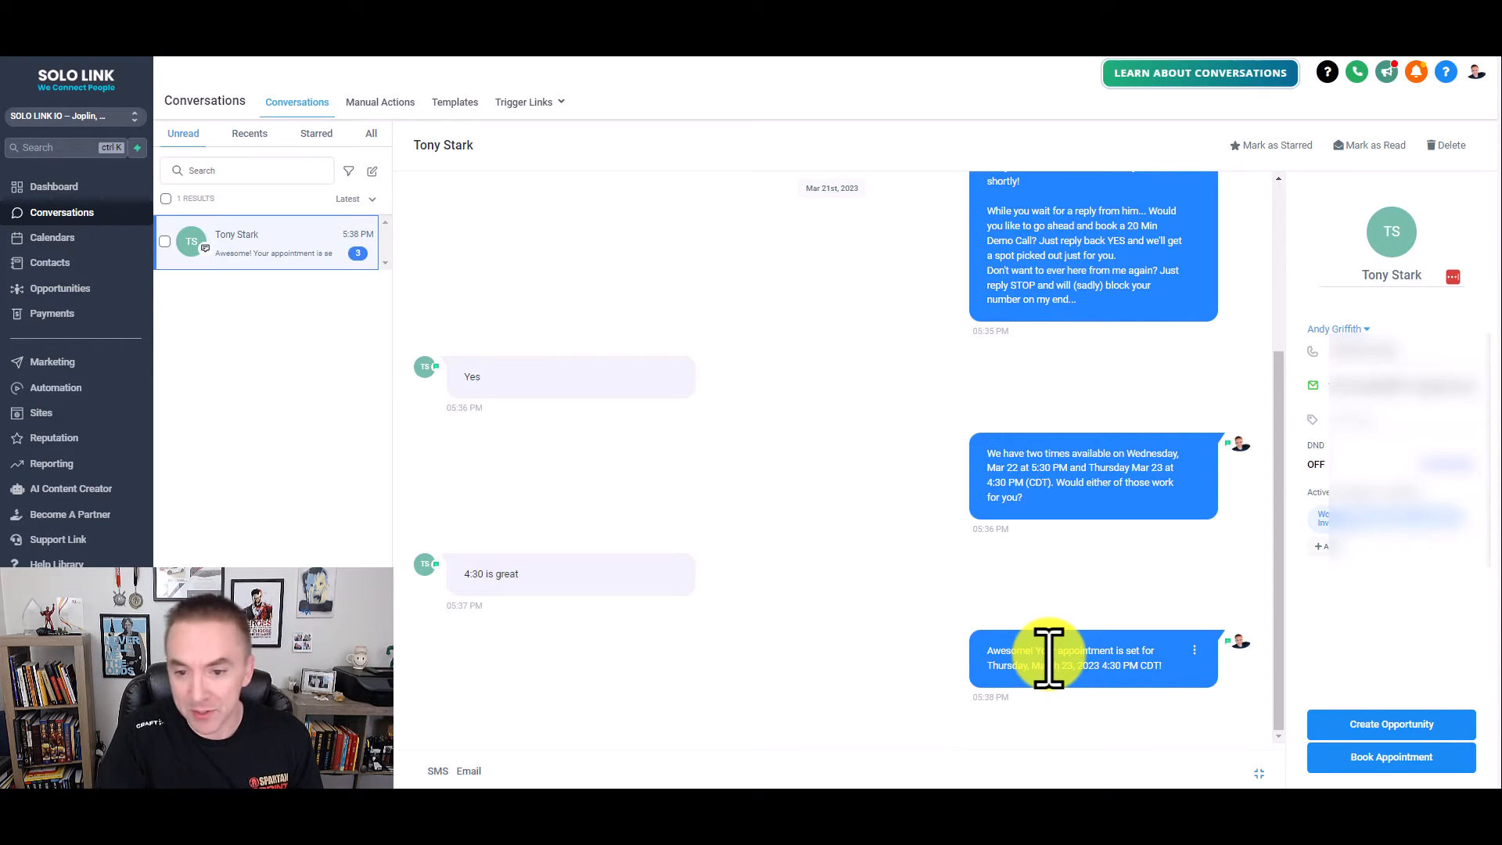
{"action": "mouse_move", "coordinate": [829, 651]}
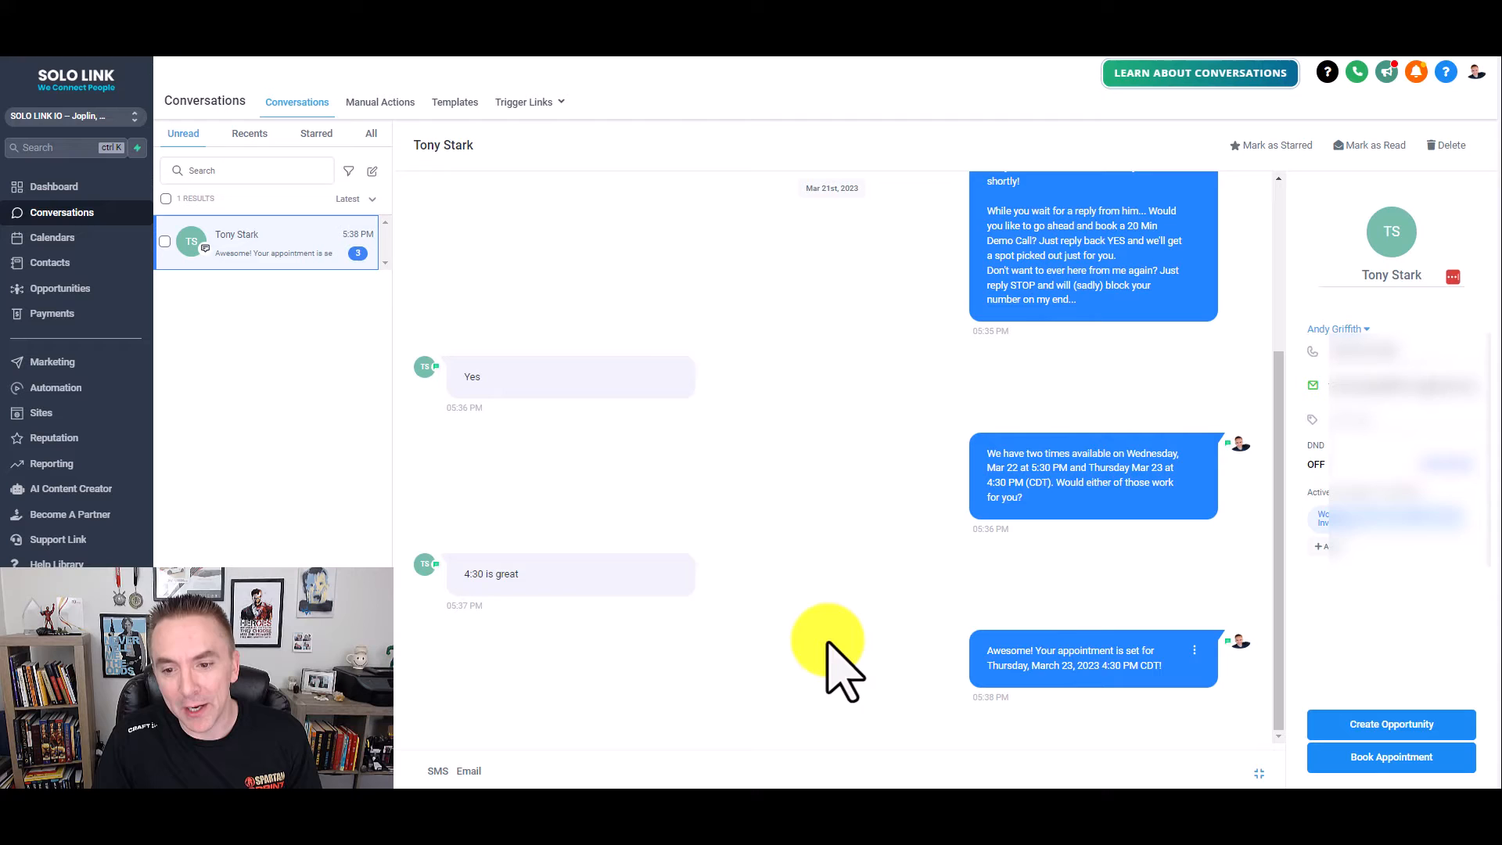
{"action": "mouse_move", "coordinate": [834, 655]}
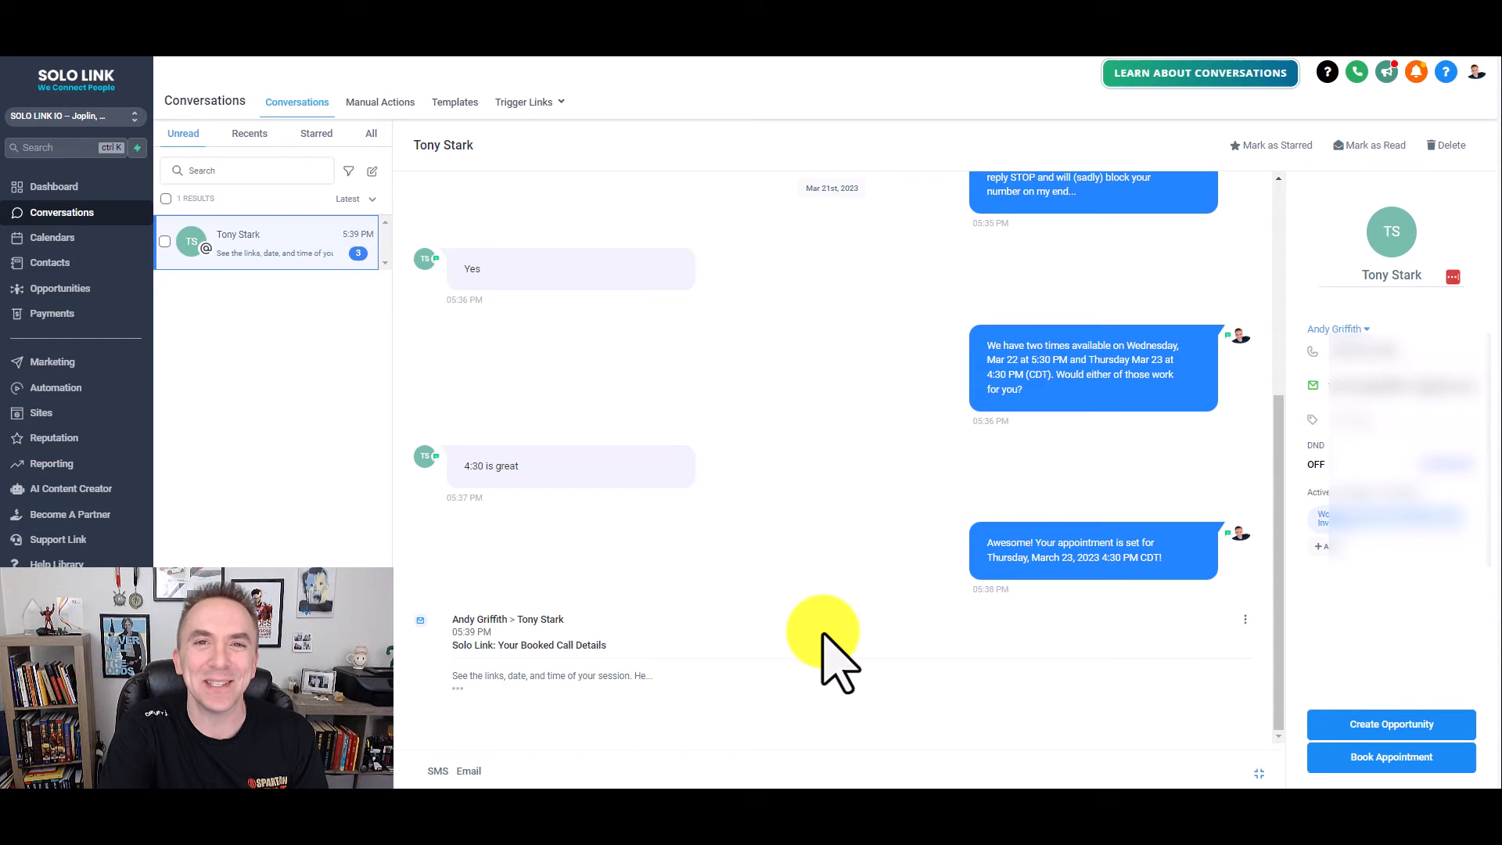
{"action": "mouse_move", "coordinate": [469, 709]}
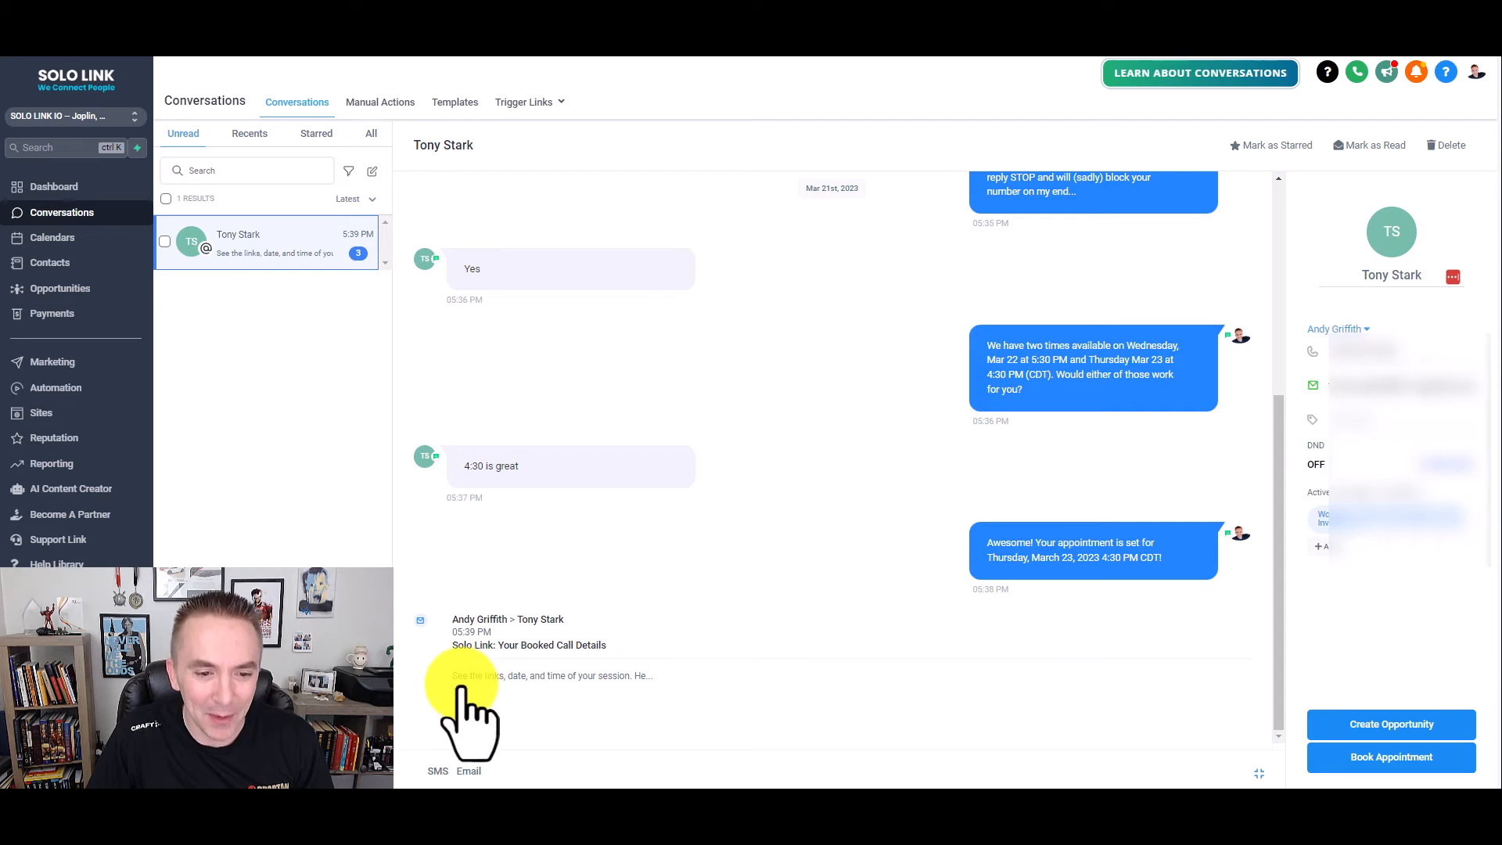